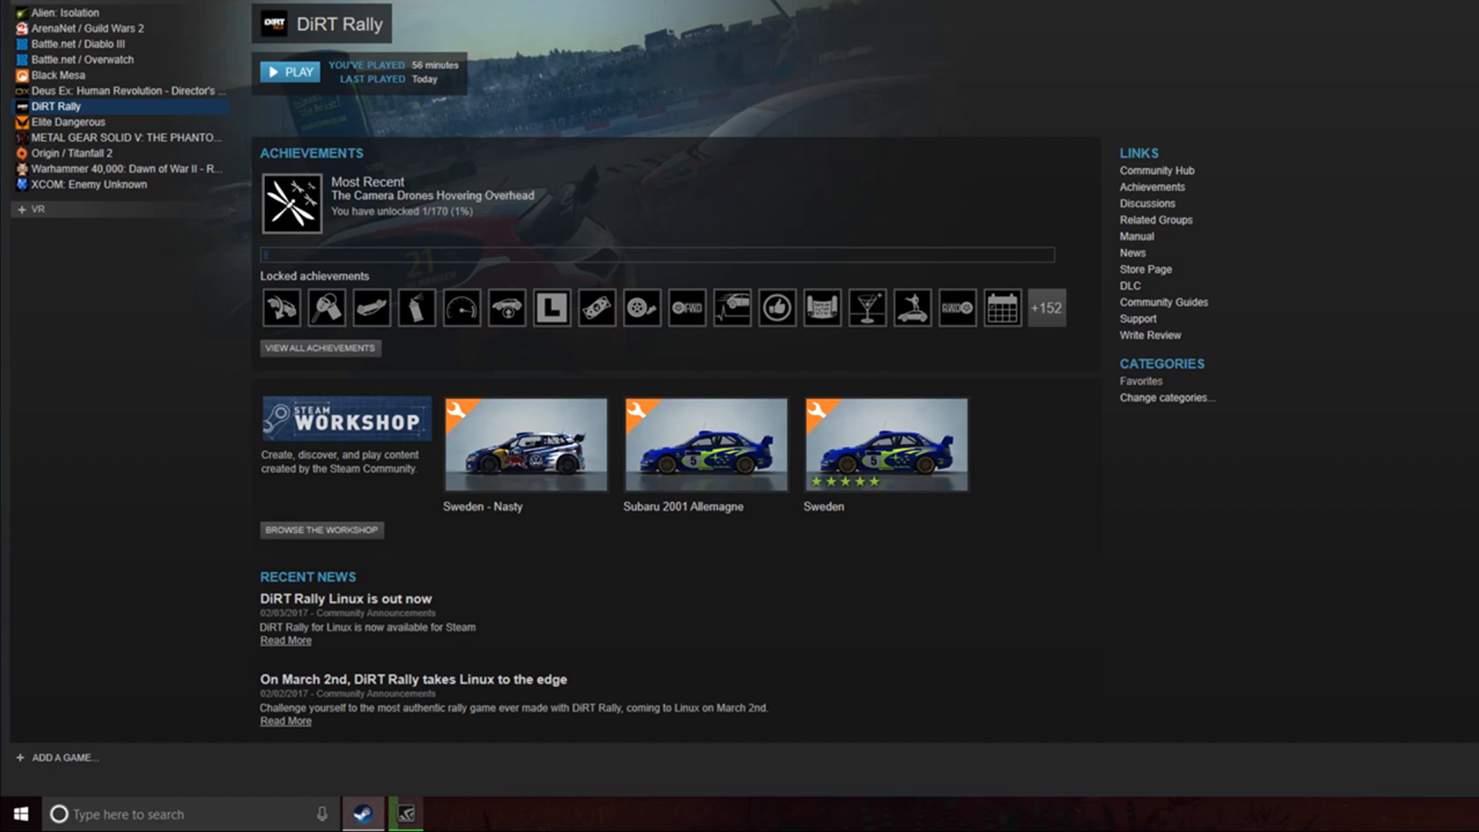
{"action": "mouse_move", "coordinate": [324, 203]}
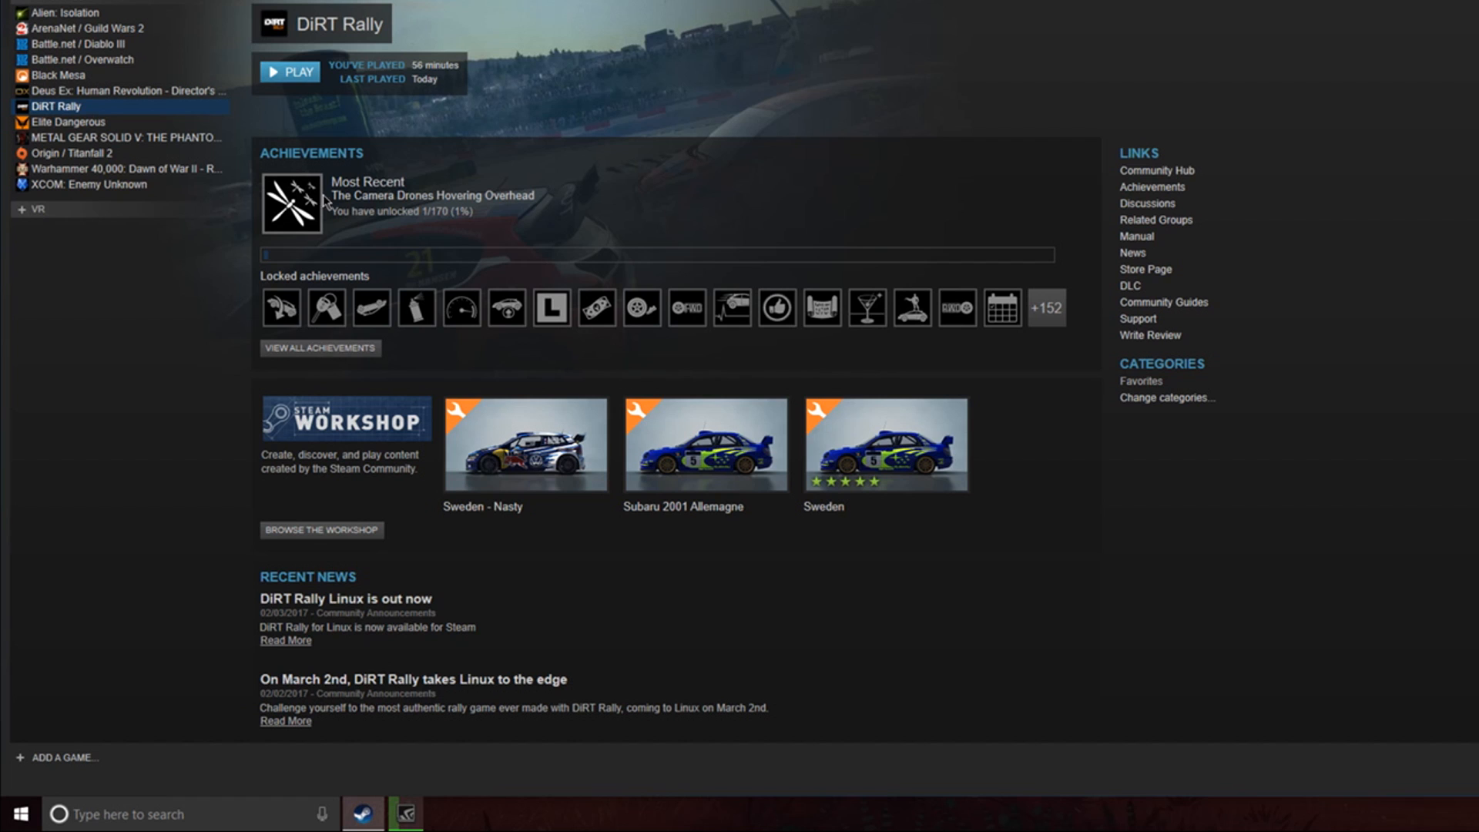
{"action": "mouse_move", "coordinate": [99, 117]}
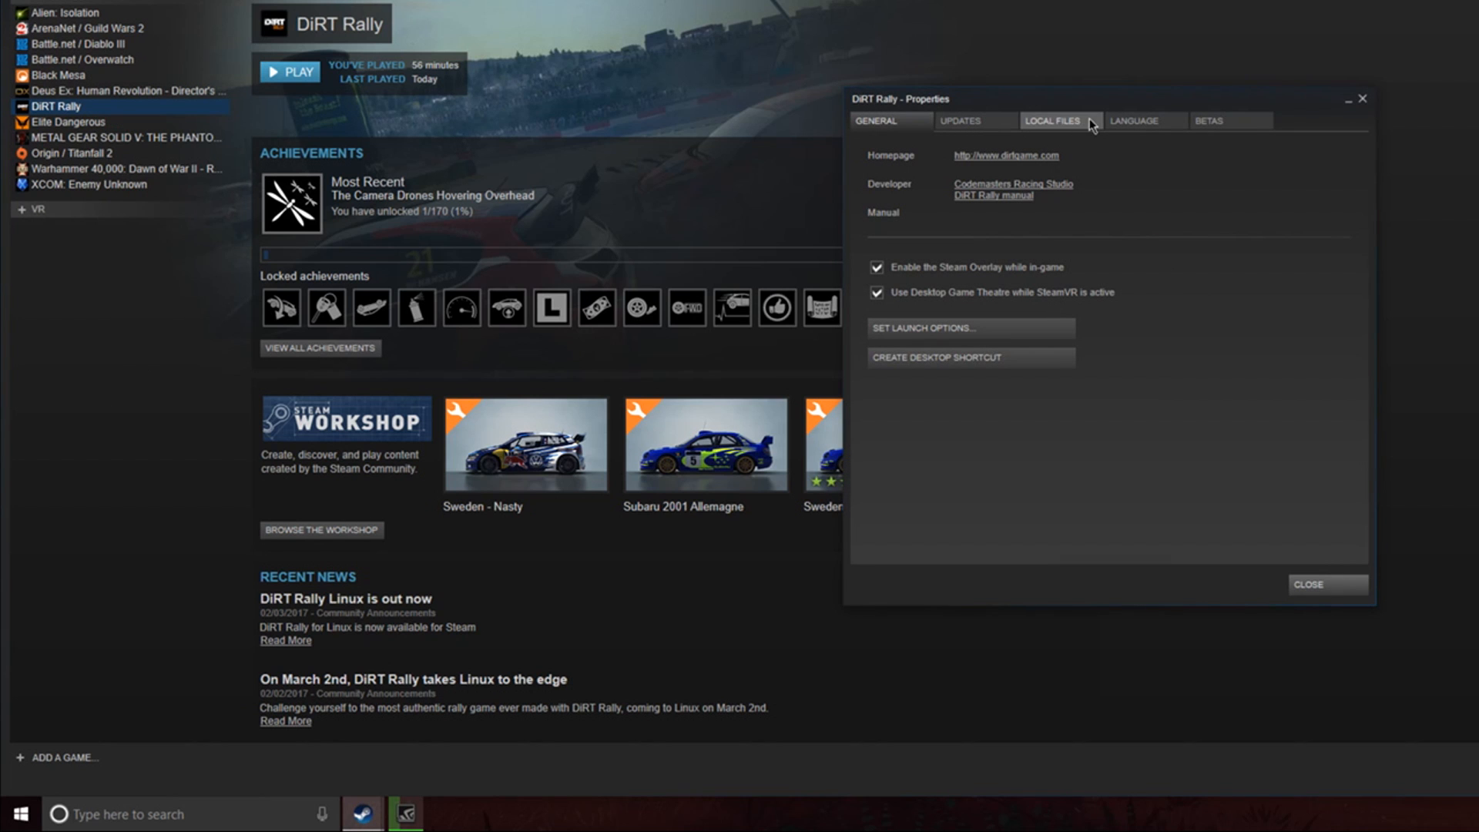
{"action": "left_click", "coordinate": [1052, 120]}
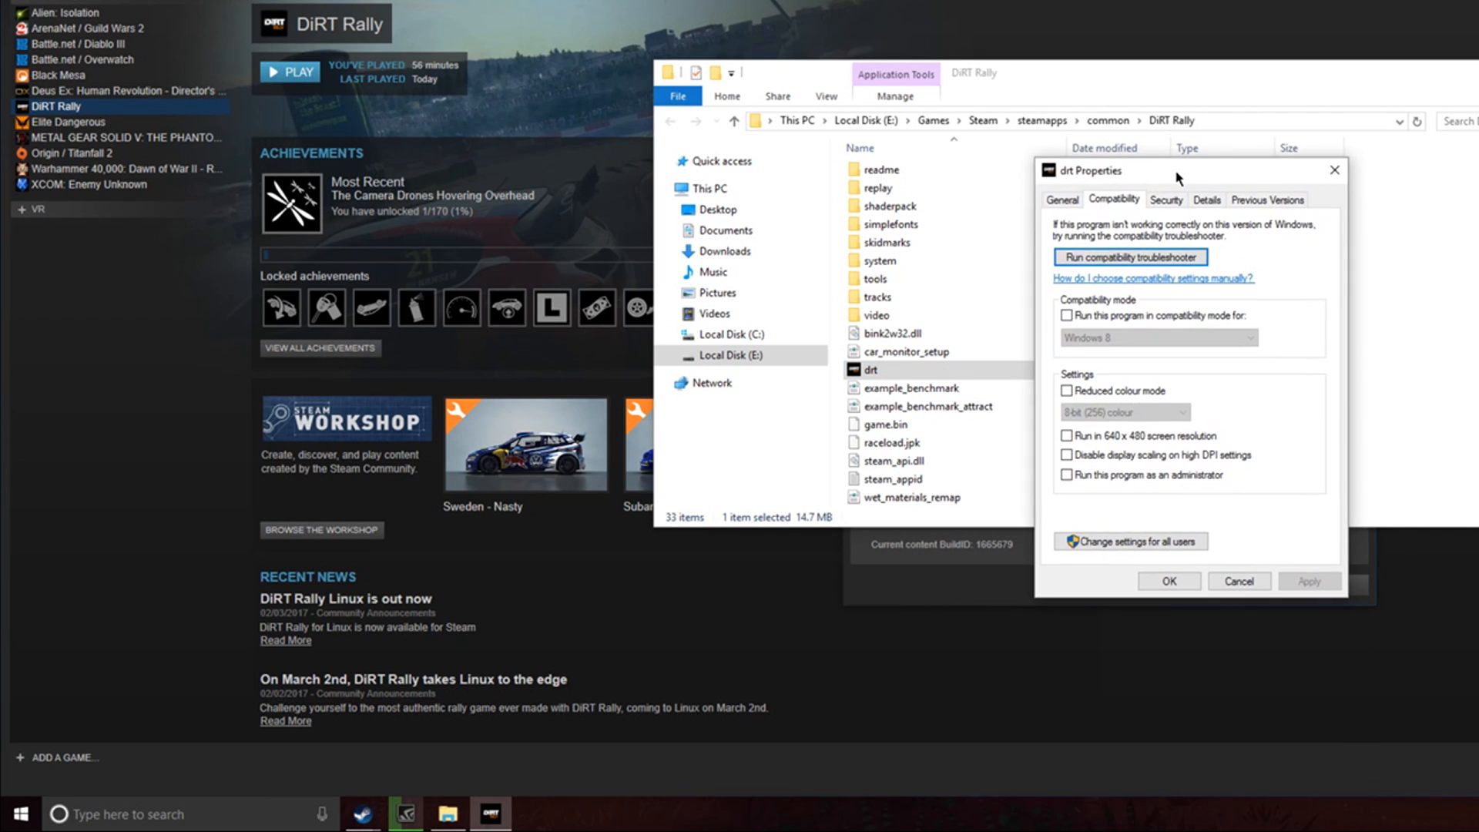
{"action": "mouse_move", "coordinate": [1103, 491]}
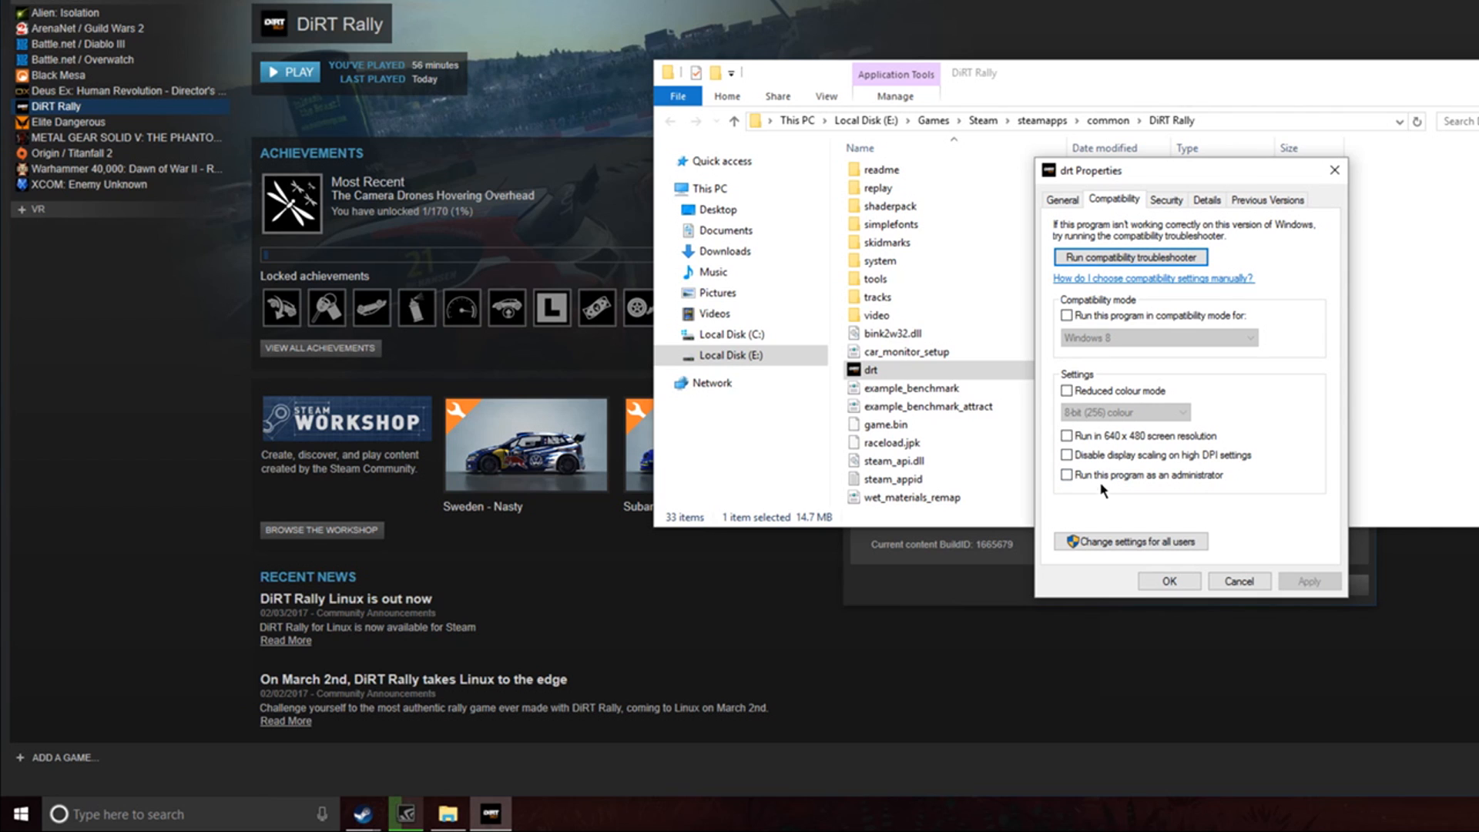
{"action": "mouse_move", "coordinate": [1069, 492]}
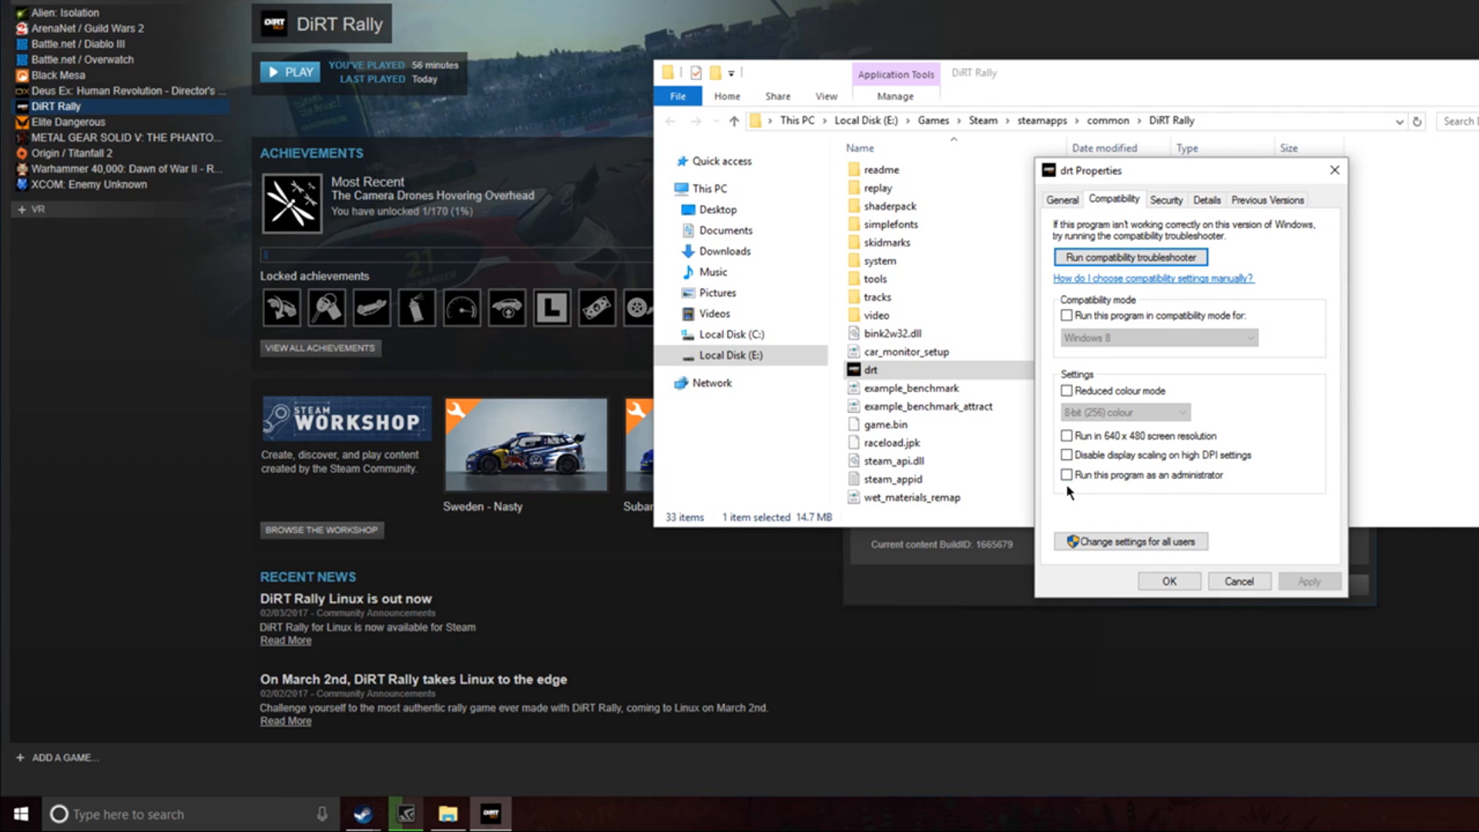
Make dirt.exe always run as administrator, then launch DiRT Rally from the Steam library
{"action": "left_click", "coordinate": [1066, 474]}
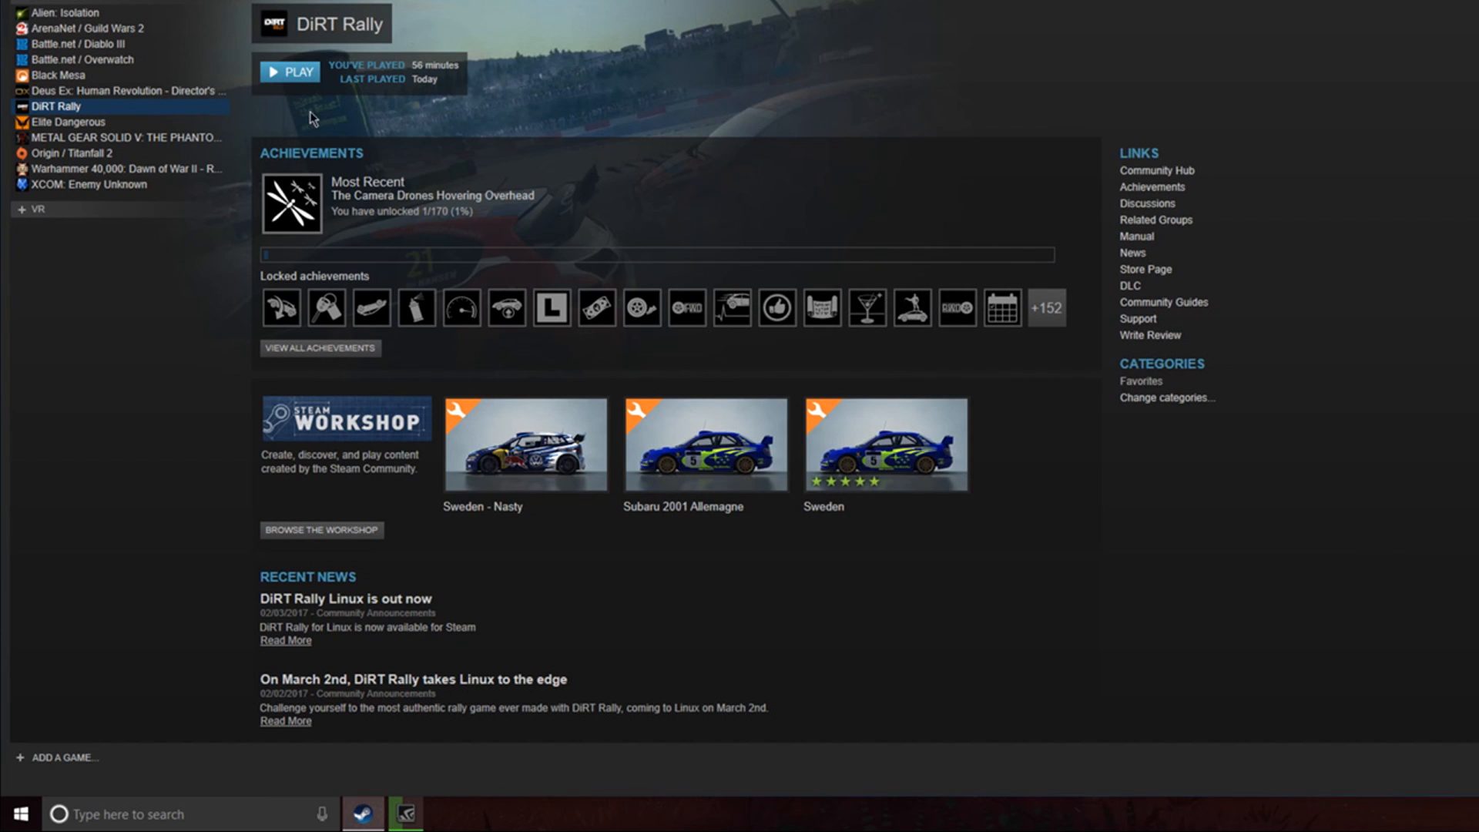
{"action": "left_click", "coordinate": [290, 71]}
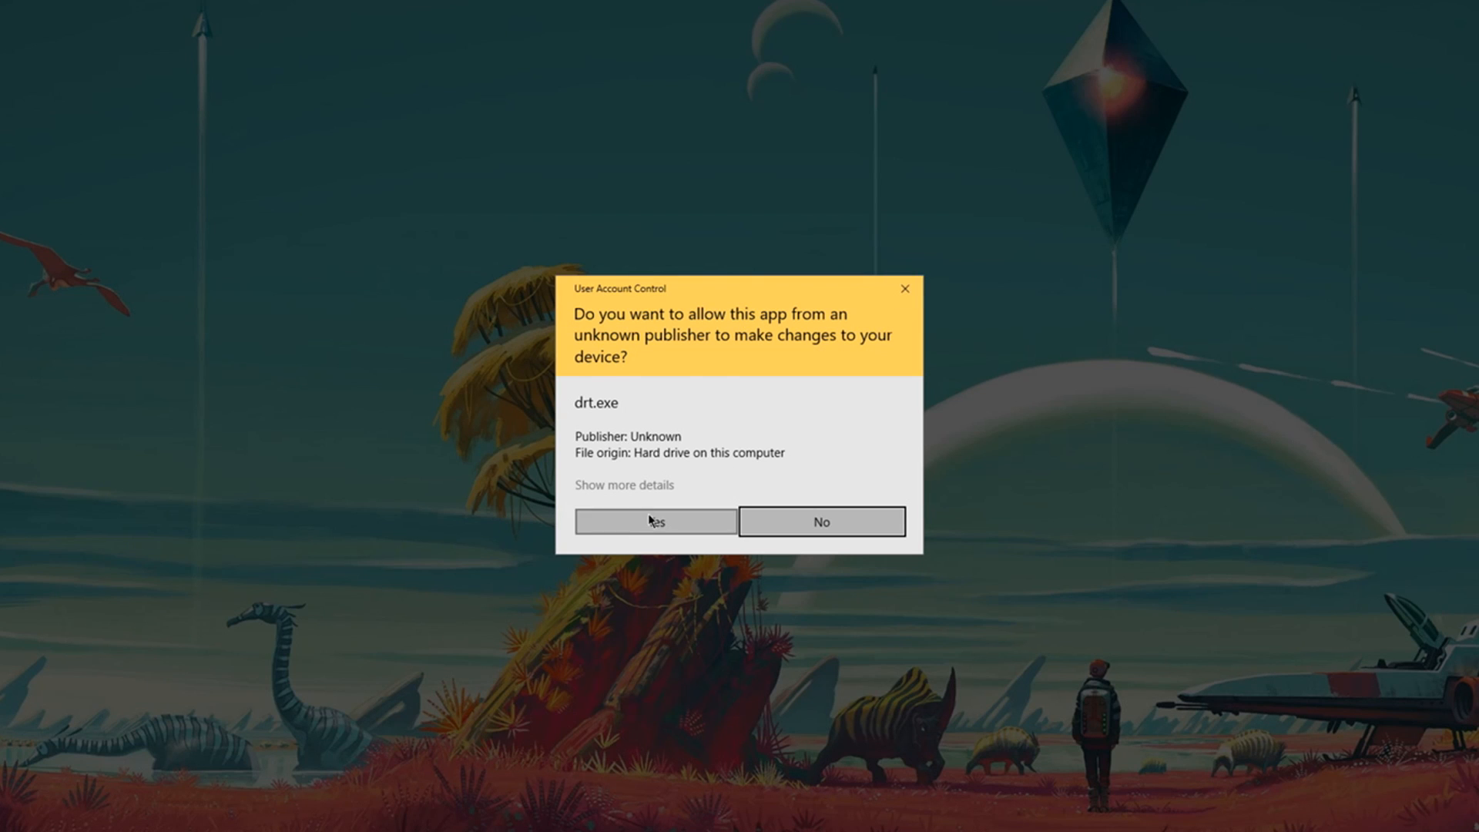
Approve the User Account Control prompt for drt.exe so DiRT Rally loads to its main menu
{"action": "left_click", "coordinate": [656, 520]}
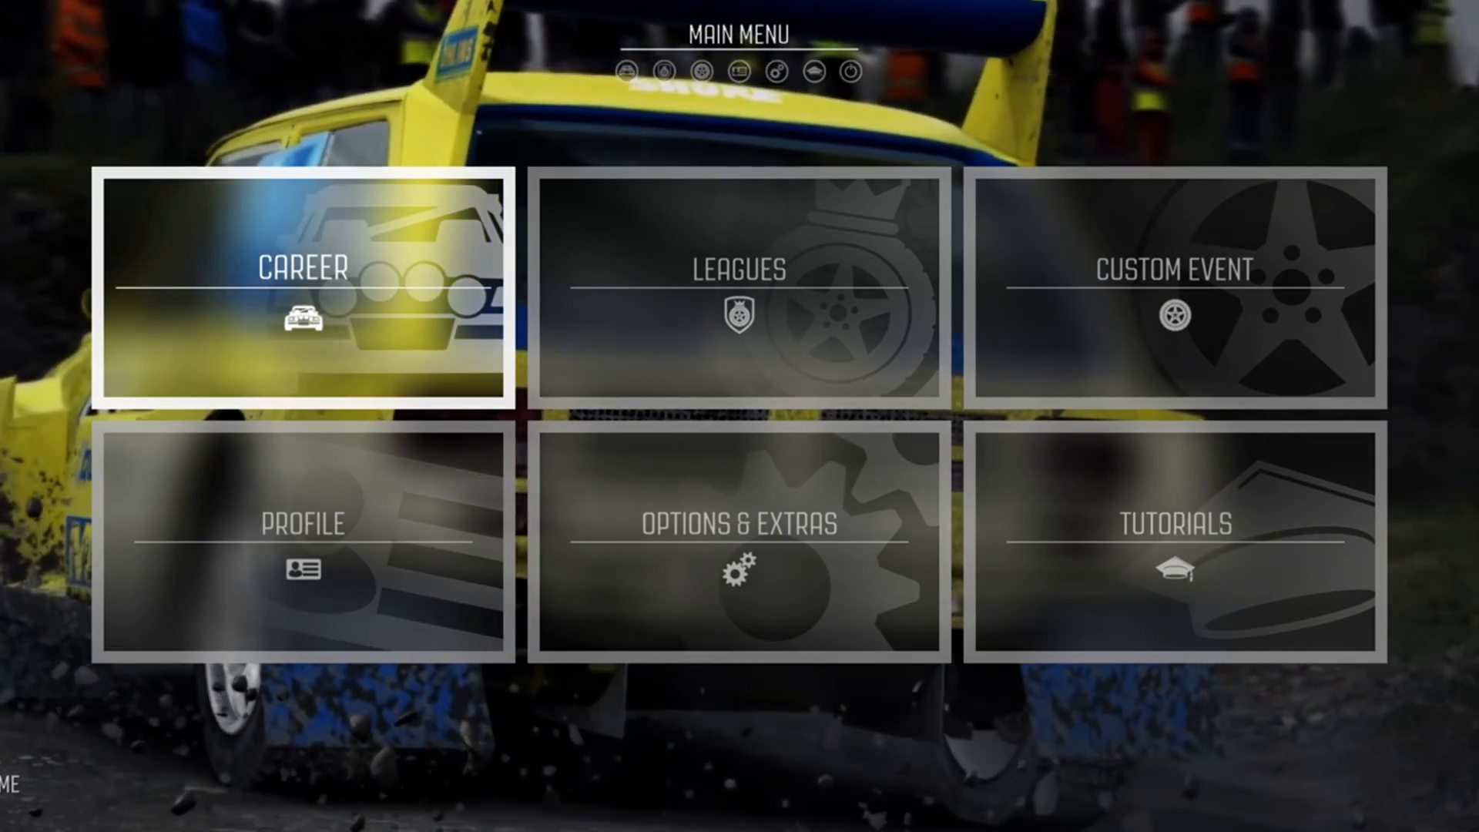
Begin a rally event and shift into first gear to pull away from the start line
{"action": "left_click", "coordinate": [1173, 286]}
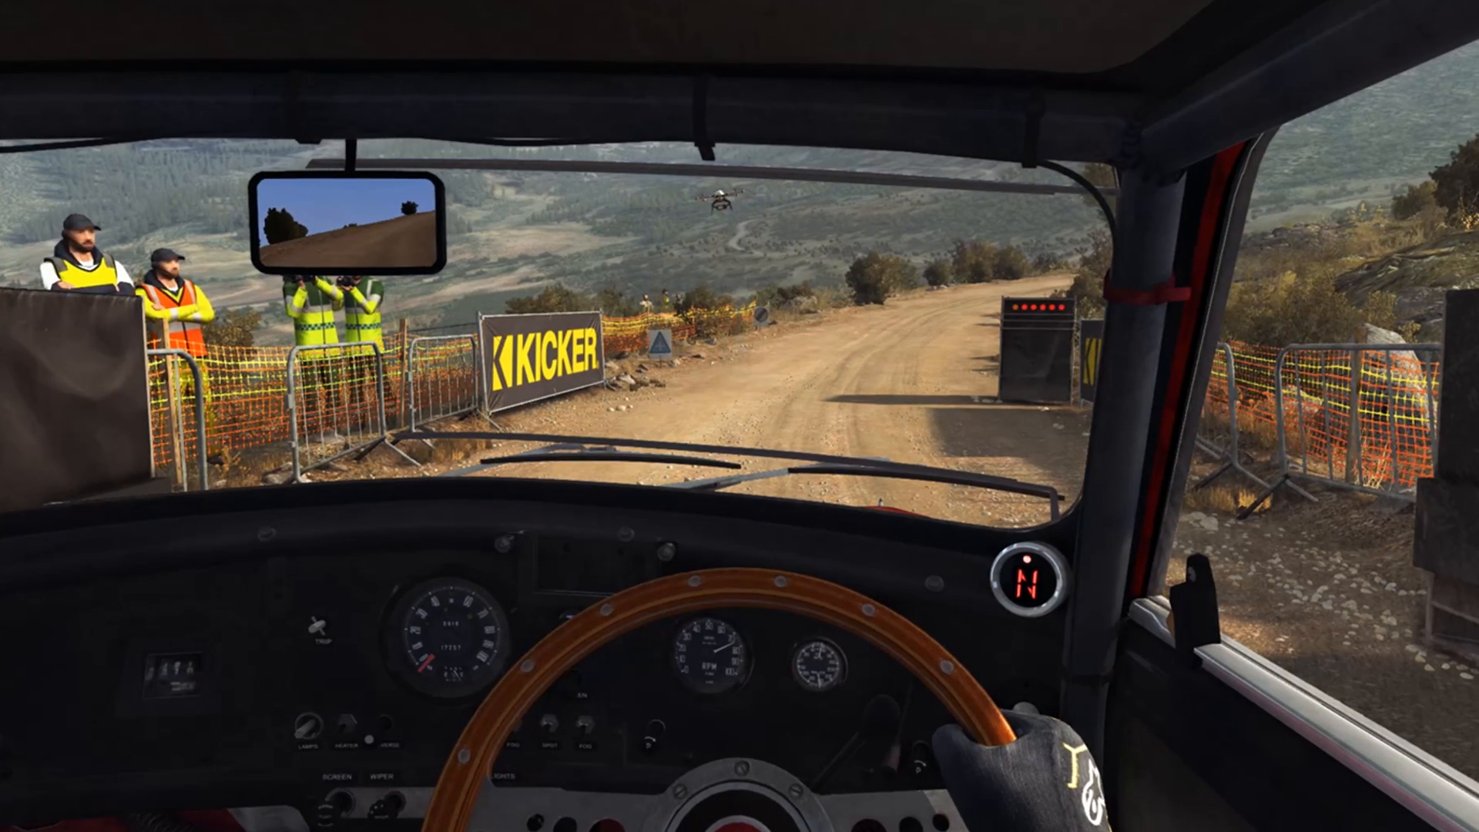
{"action": "key", "text": "w"}
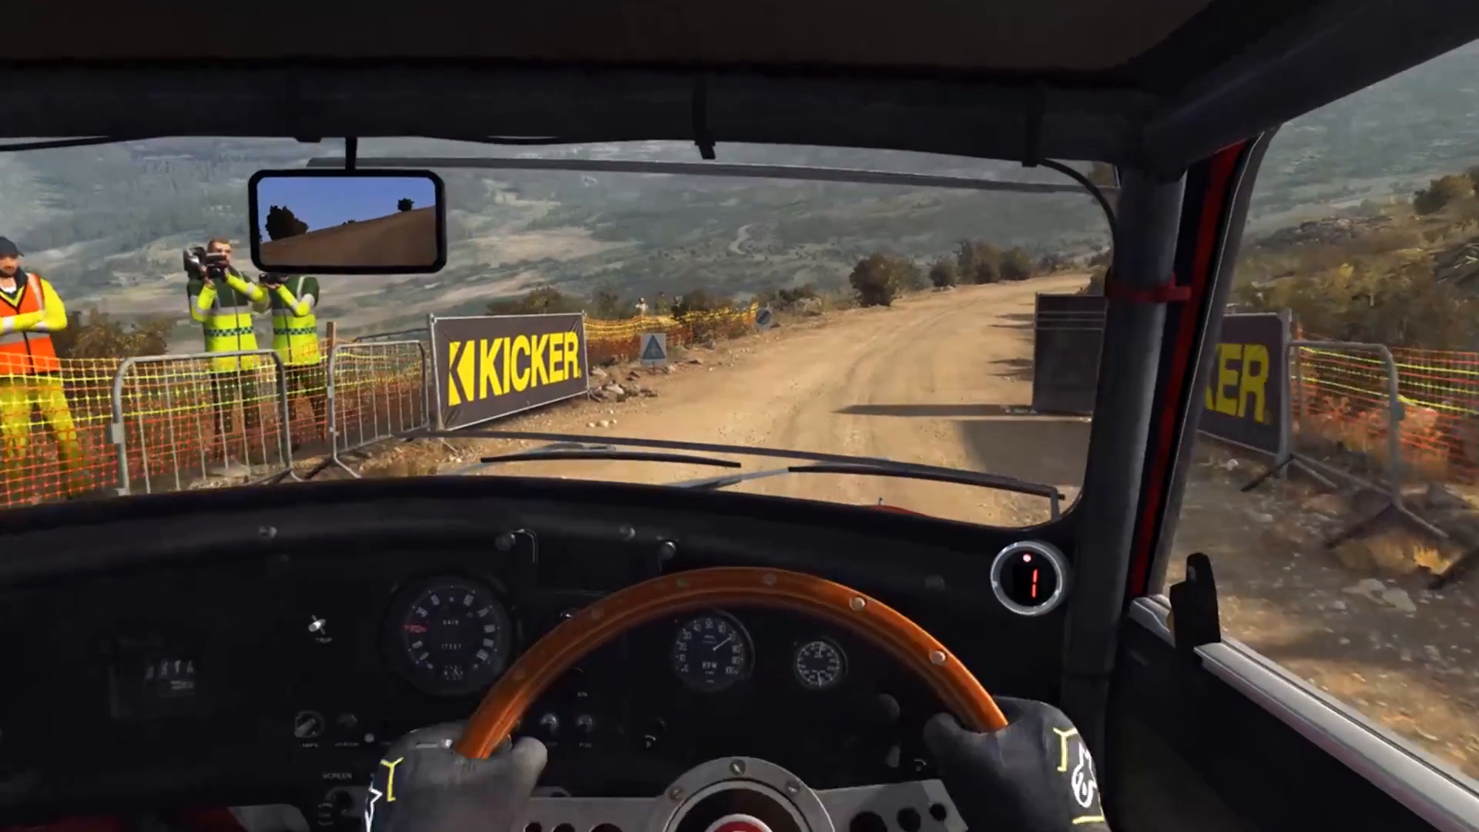